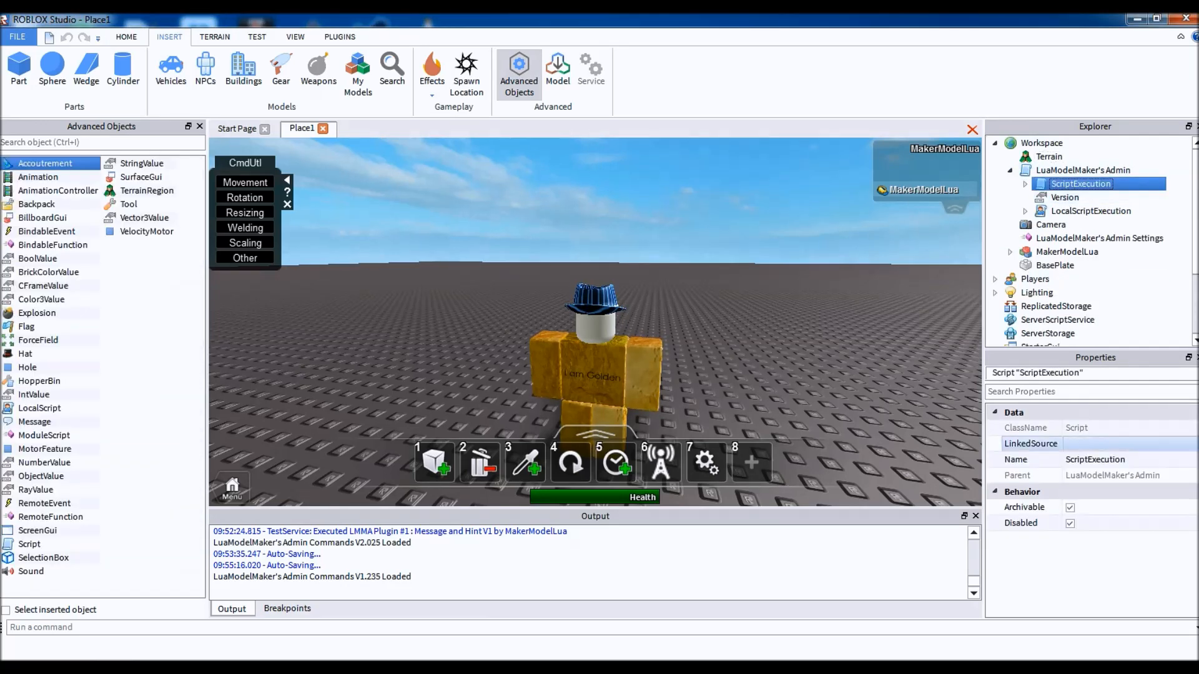
Check the old admin's Version value (1.235), then select and delete LuaModelMaker's Admin and its Settings.
{"action": "left_click", "coordinate": [1064, 198]}
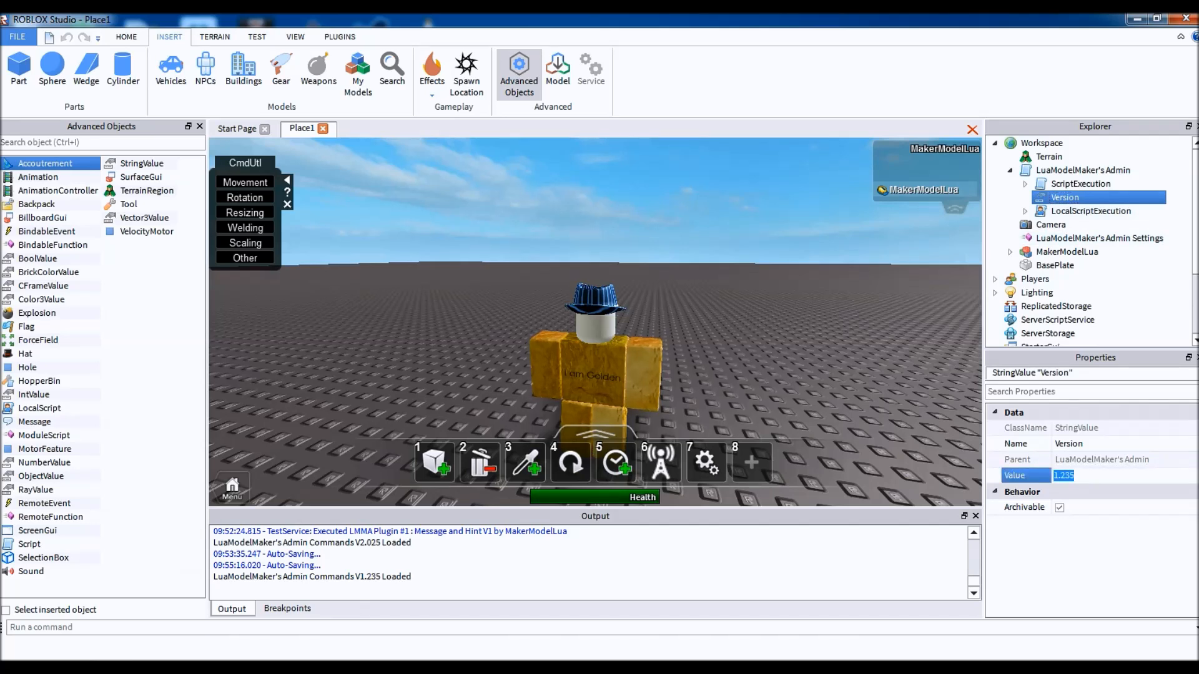
{"action": "left_click", "coordinate": [1083, 170]}
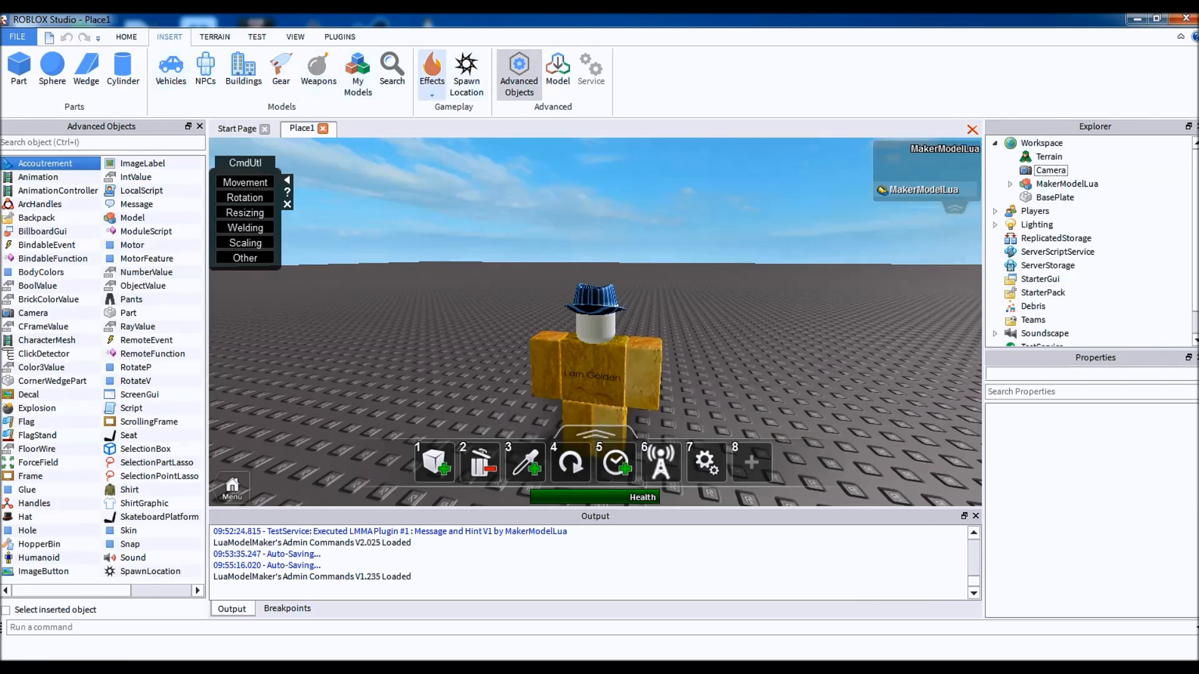
Show My Models in the Toolbox Inventory to insert the saved admin model.
{"action": "left_click", "coordinate": [357, 68]}
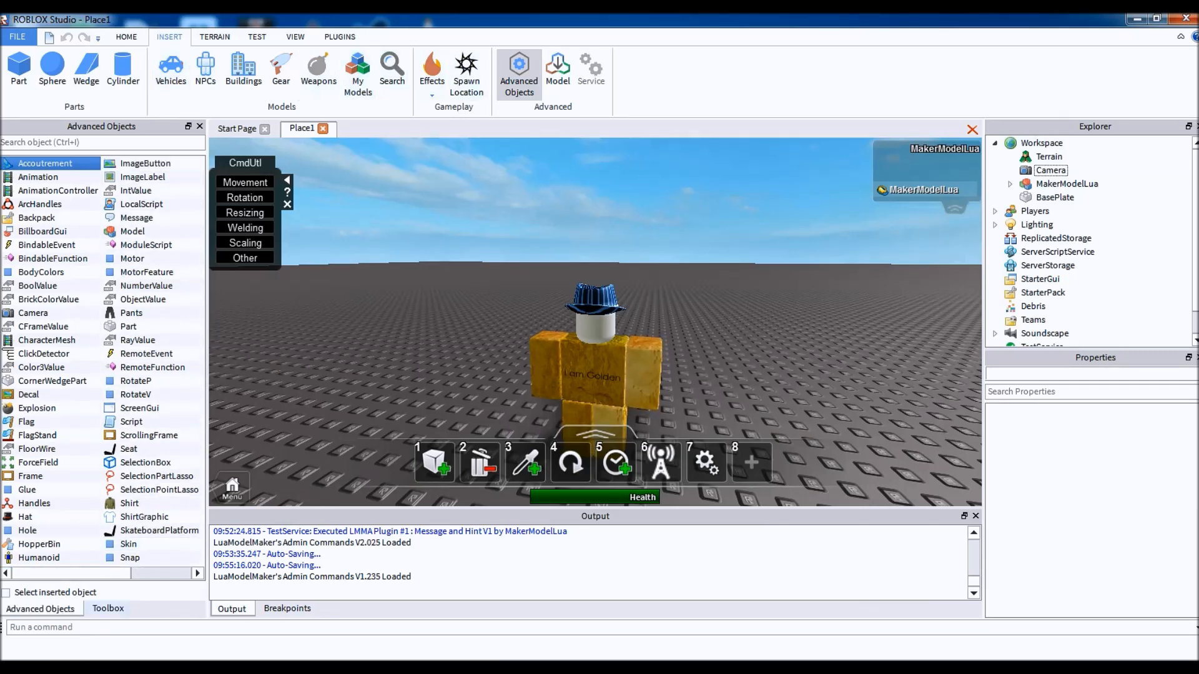
{"action": "left_click", "coordinate": [107, 609]}
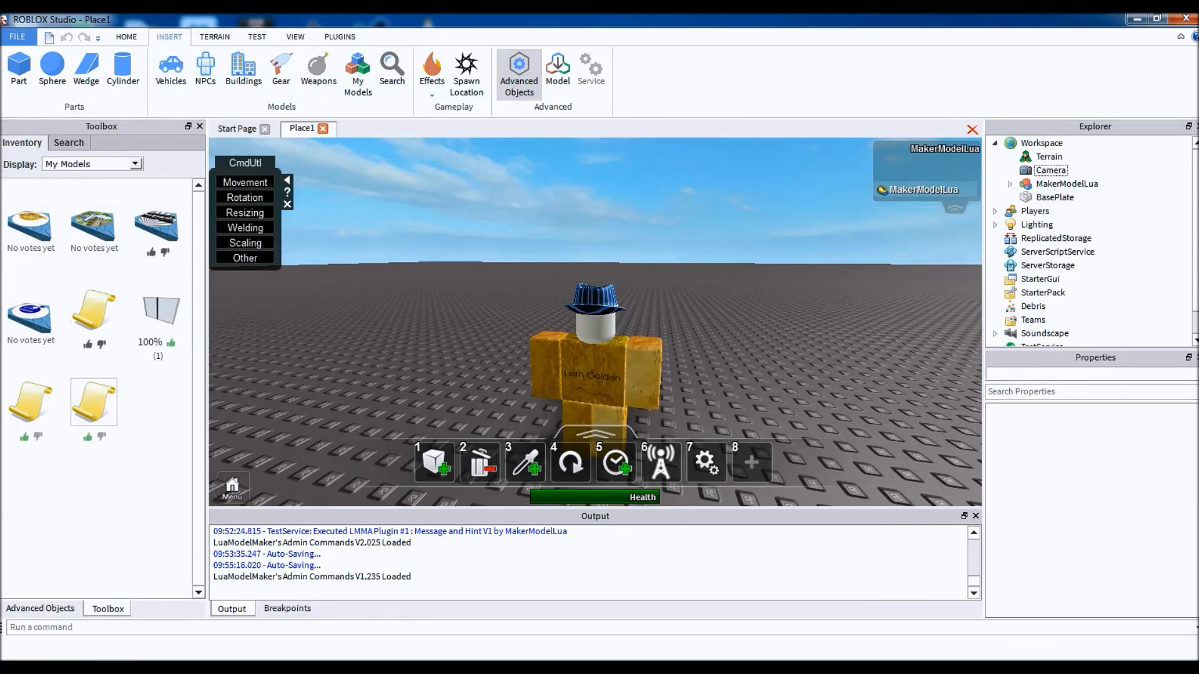
{"action": "mouse_move", "coordinate": [93, 401]}
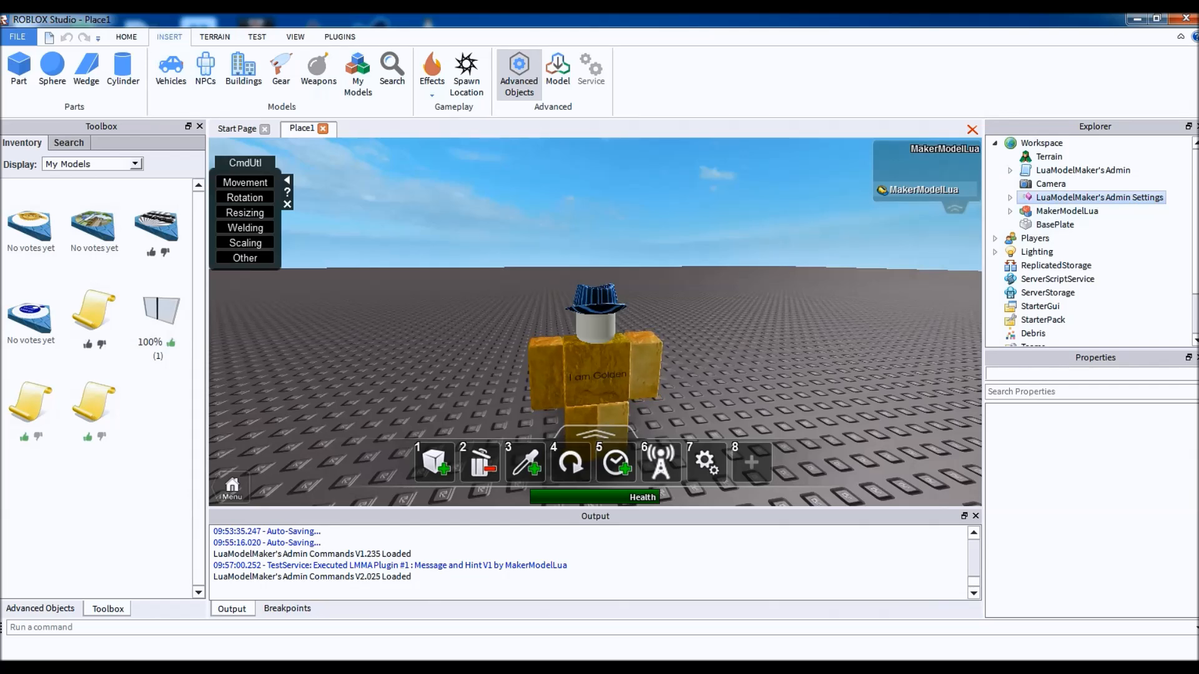
In the Admin Settings script, overwrite GivePlayerPointsFromPurchases' true value with 'fals'.
{"action": "double_click", "coordinate": [1100, 198]}
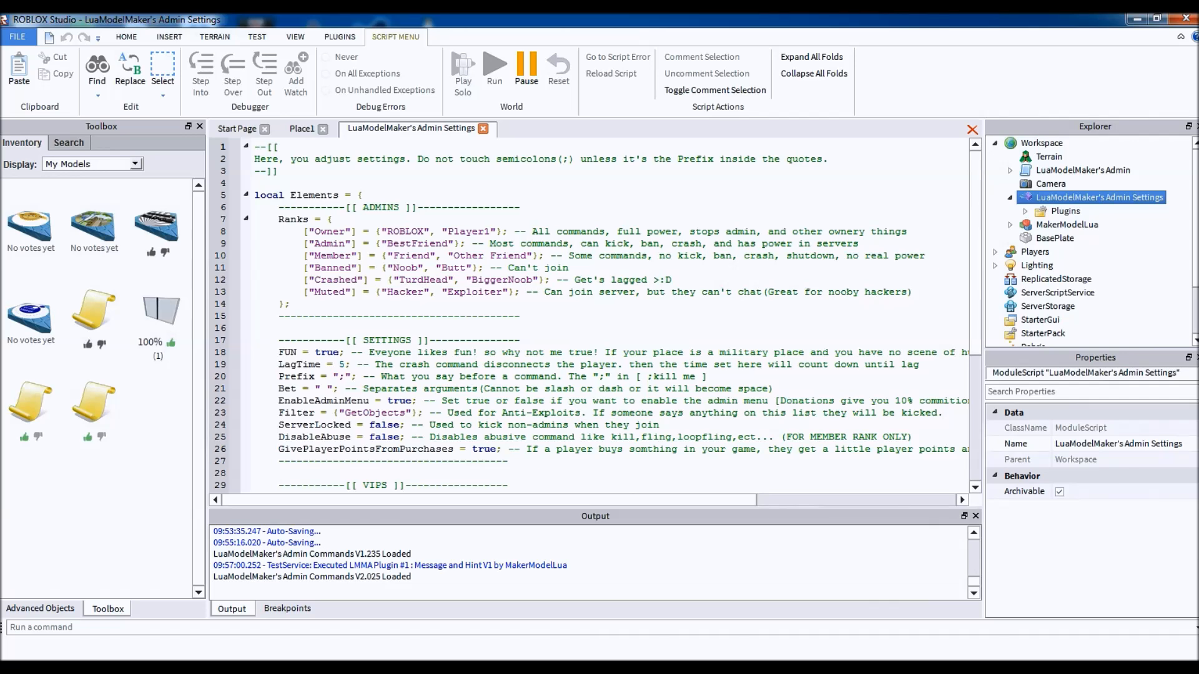
{"action": "scroll", "scroll_direction": "down", "scroll_amount": 3}
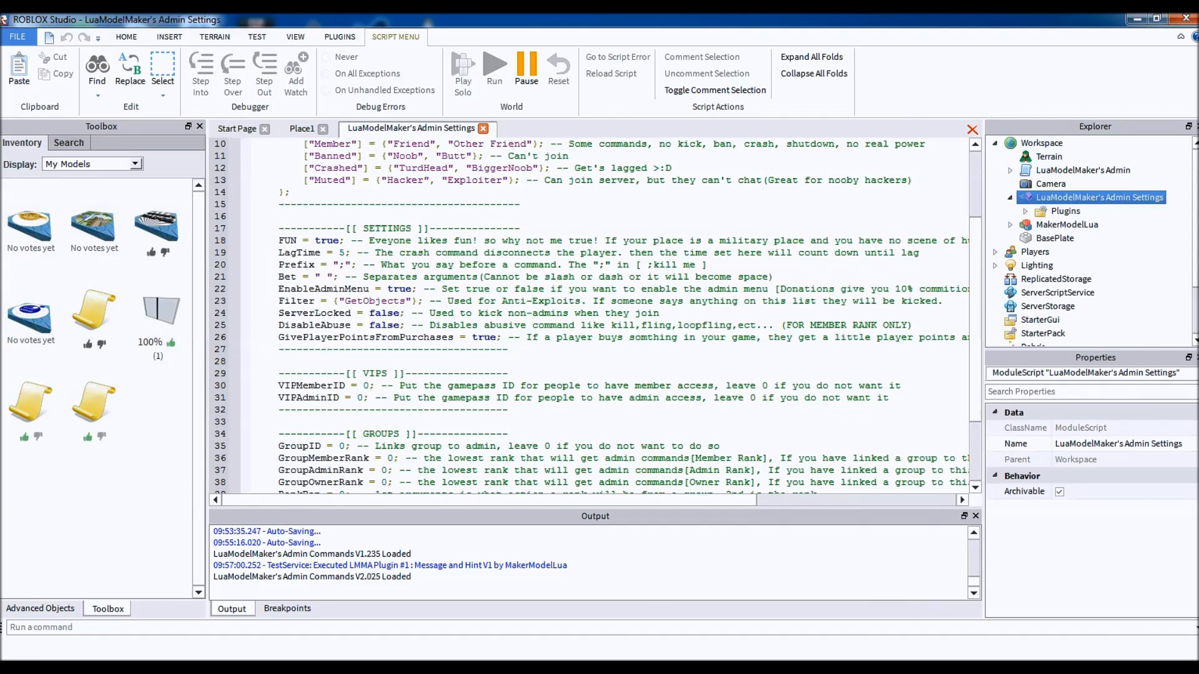
{"action": "double_click", "coordinate": [366, 337]}
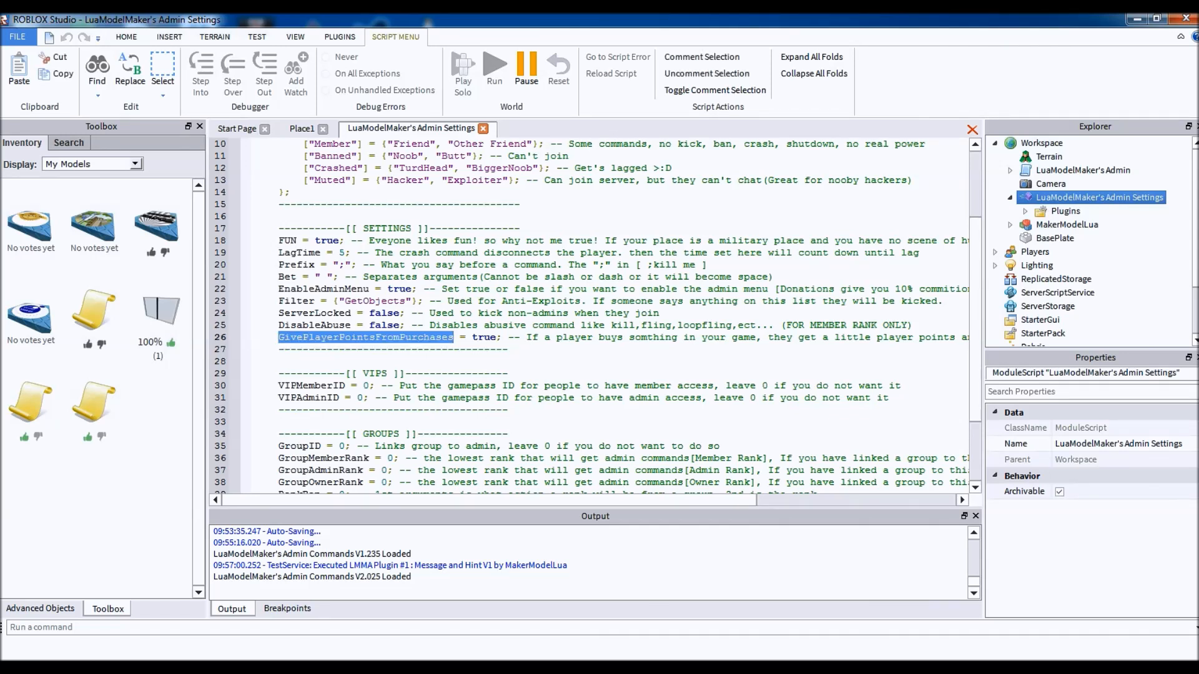
{"action": "left_click", "coordinate": [496, 350]}
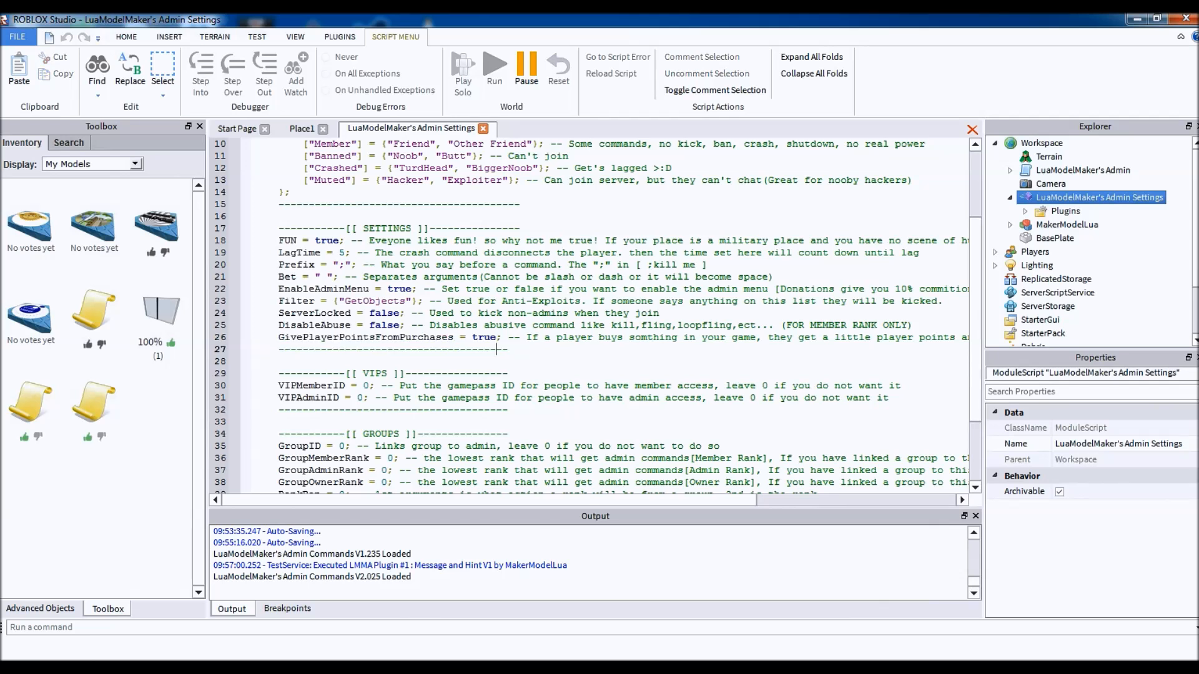
{"action": "double_click", "coordinate": [482, 337]}
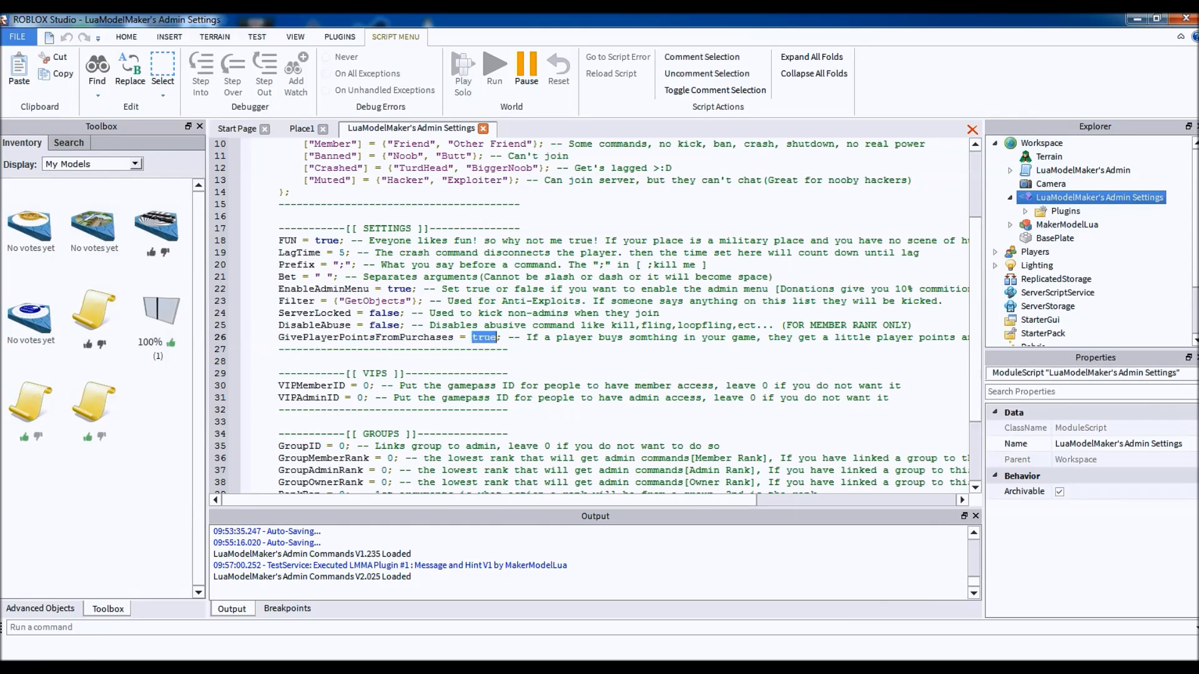
{"action": "type", "text": "fals"}
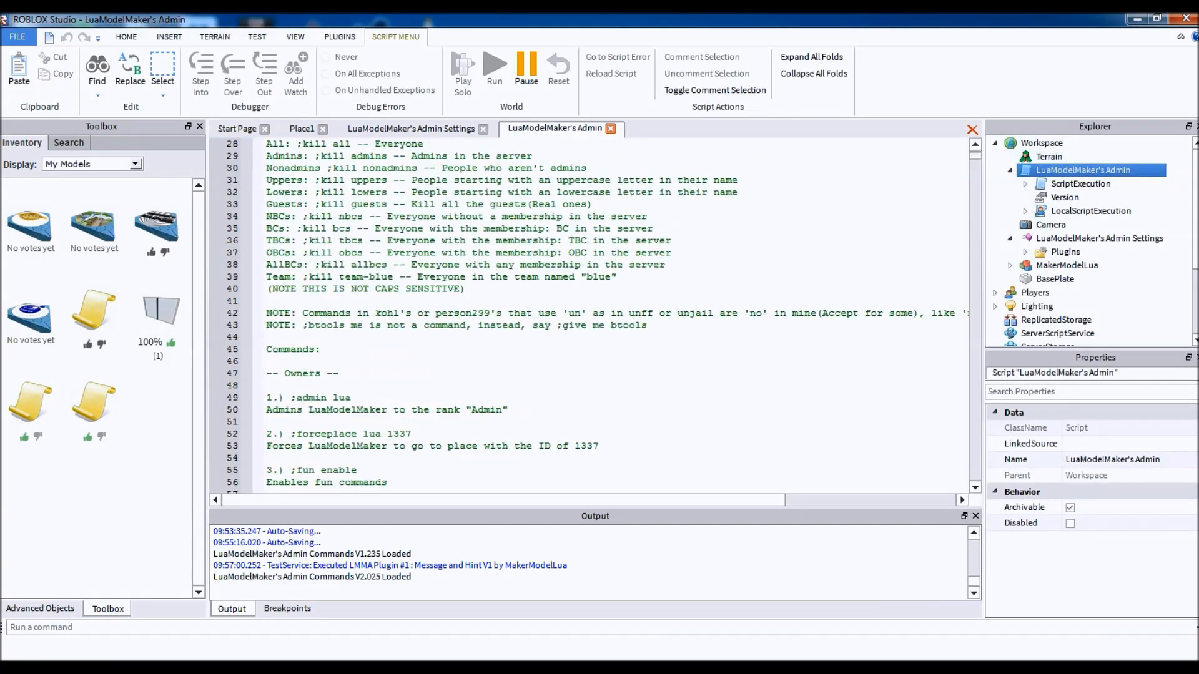
Read the admin script's command list past command 145 into the V2 commands.
{"action": "scroll", "scroll_direction": "down", "scroll_amount": 3}
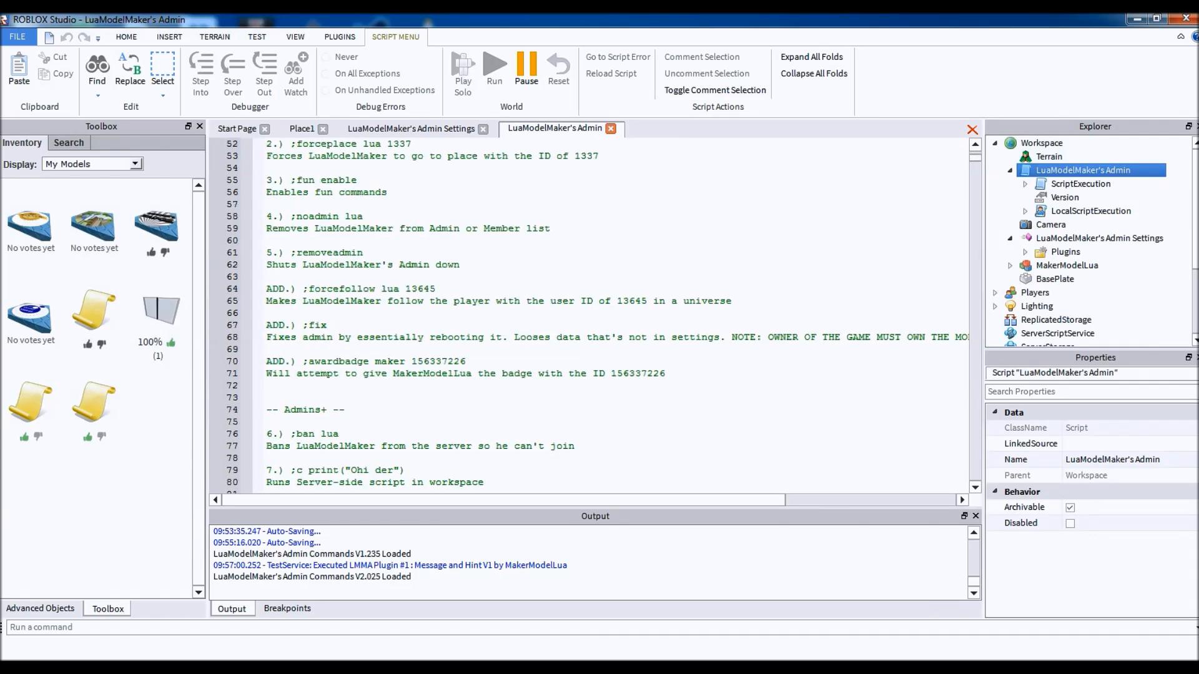
{"action": "double_click", "coordinate": [275, 325]}
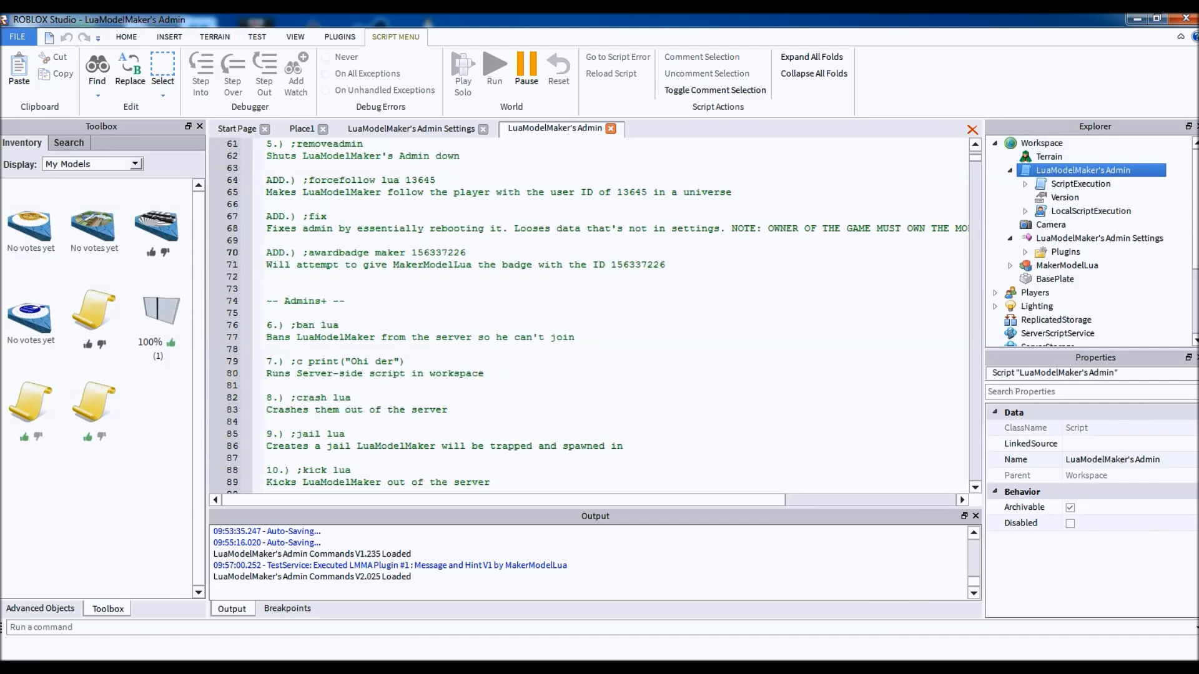
{"action": "scroll", "scroll_direction": "down", "scroll_amount": 3}
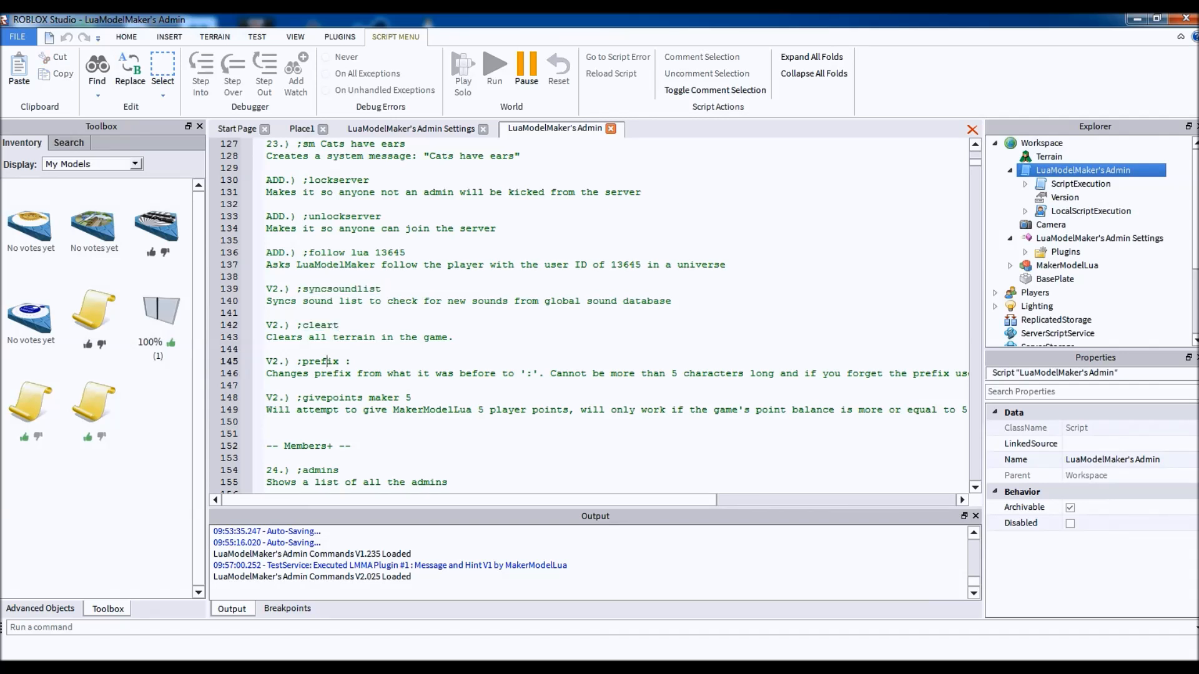
{"action": "double_click", "coordinate": [314, 410]}
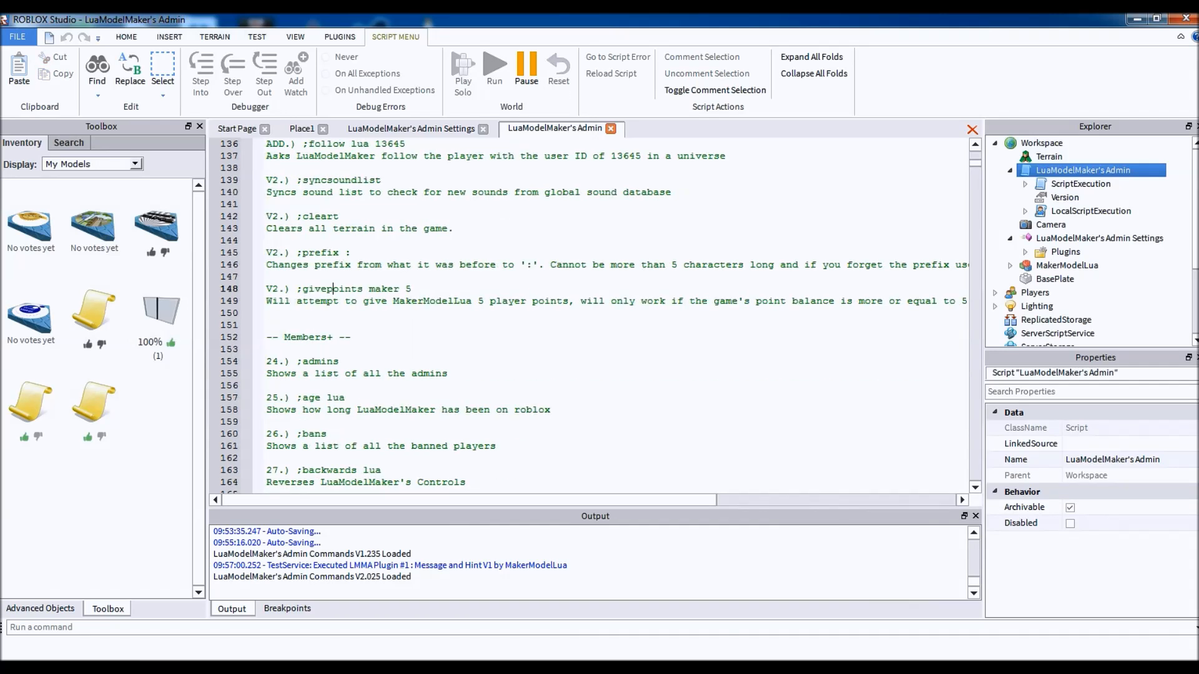
{"action": "scroll", "scroll_direction": "down", "scroll_amount": 3}
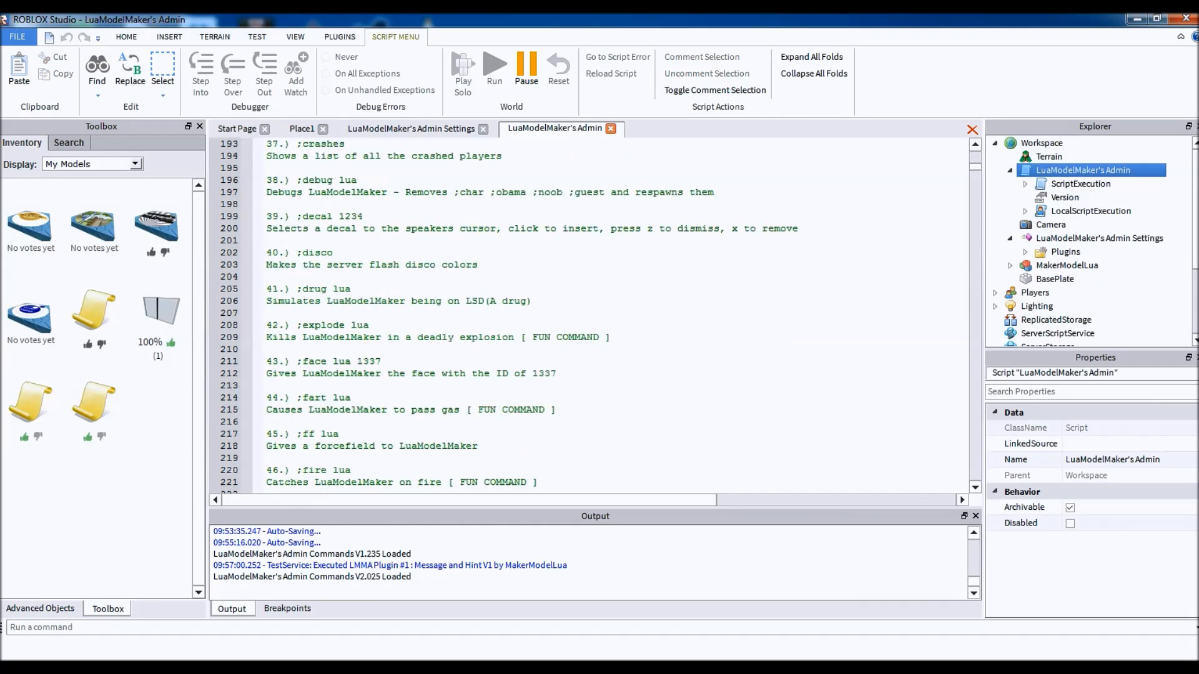
{"action": "scroll", "scroll_direction": "down", "scroll_amount": 3}
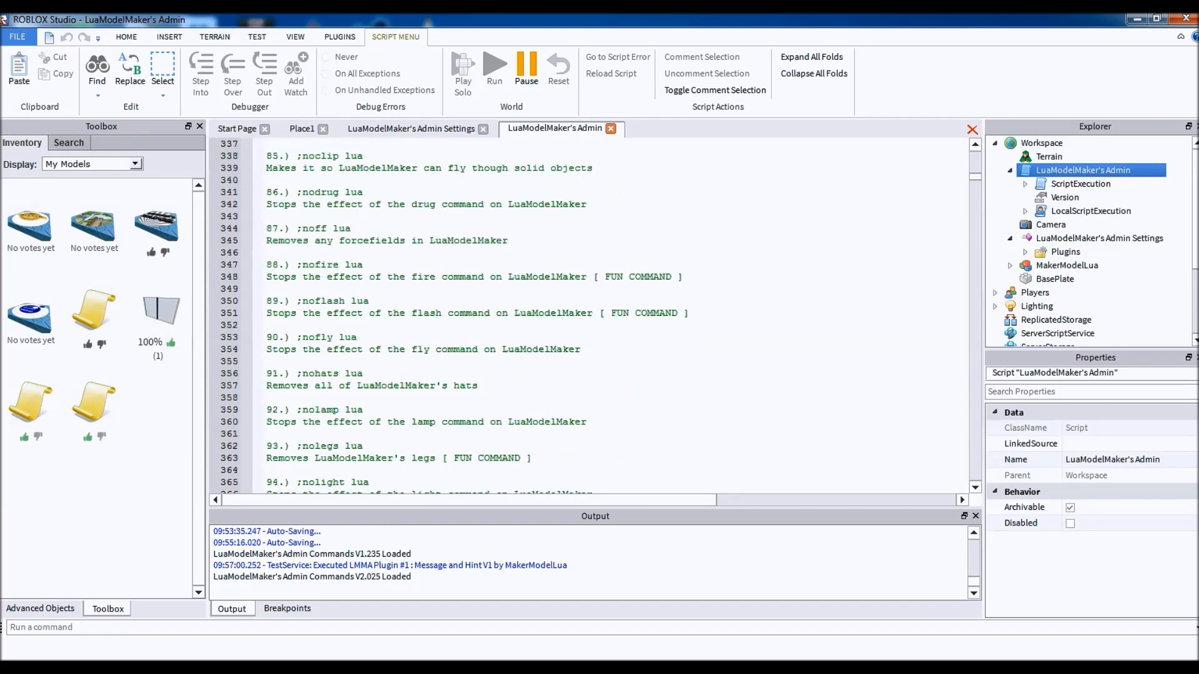
{"action": "scroll", "scroll_direction": "down", "scroll_amount": 3}
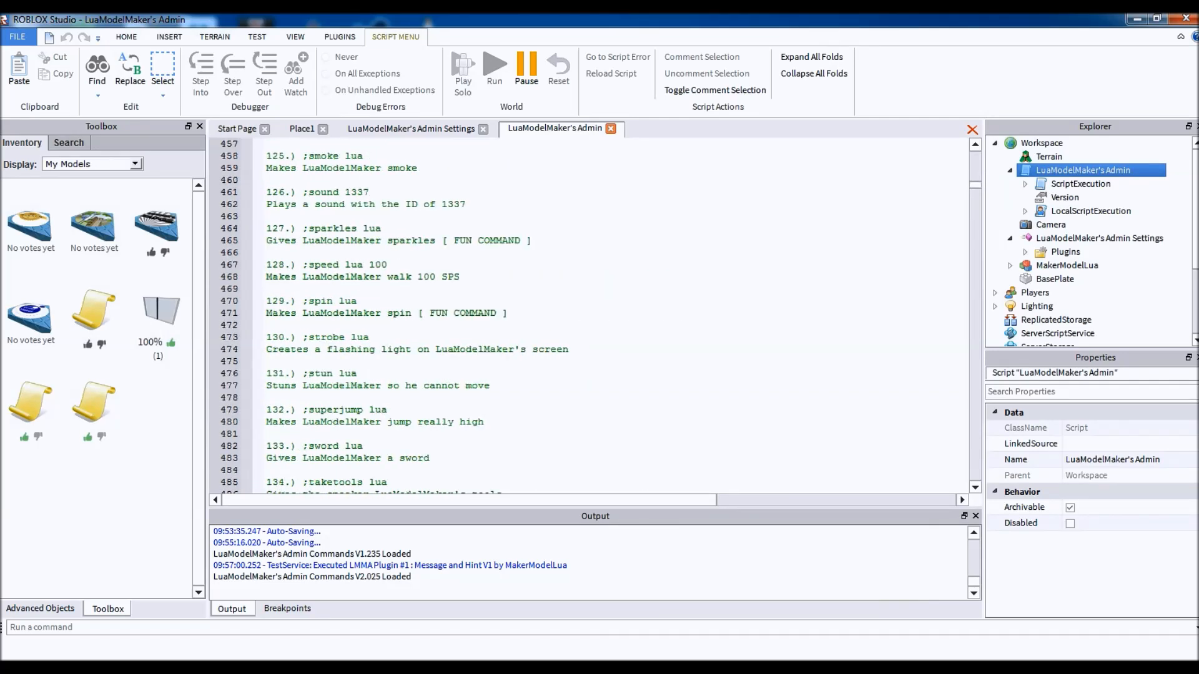
{"action": "scroll", "scroll_direction": "down", "scroll_amount": 3}
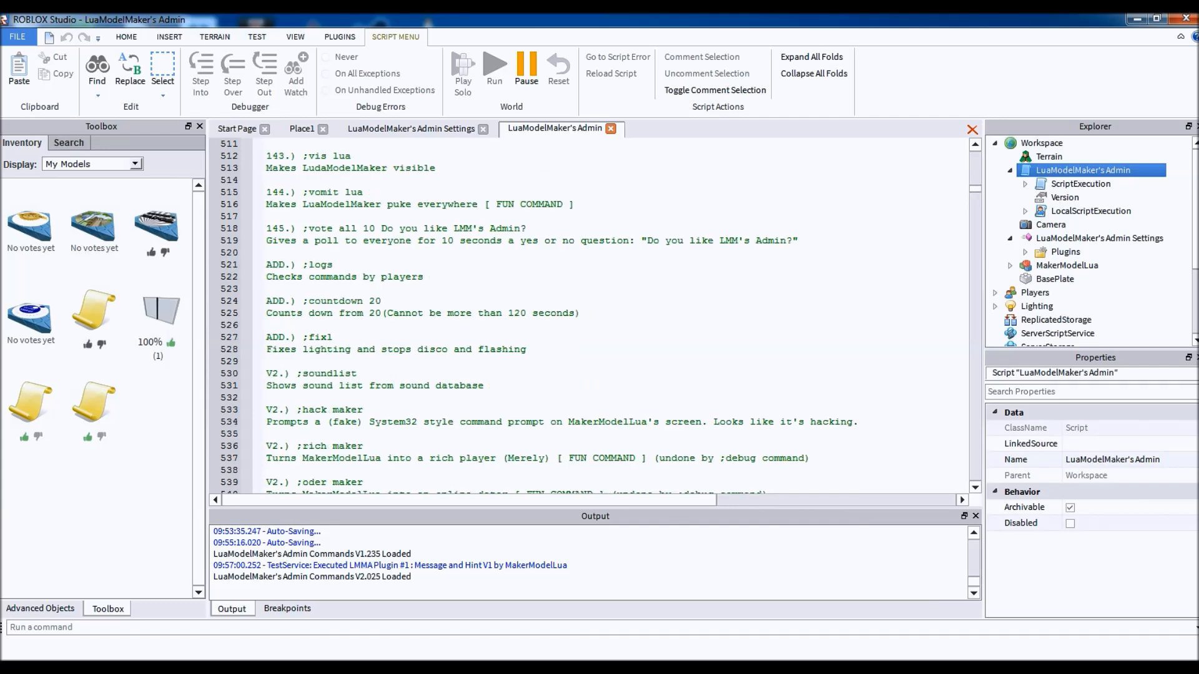
{"action": "scroll", "scroll_direction": "down", "scroll_amount": 3}
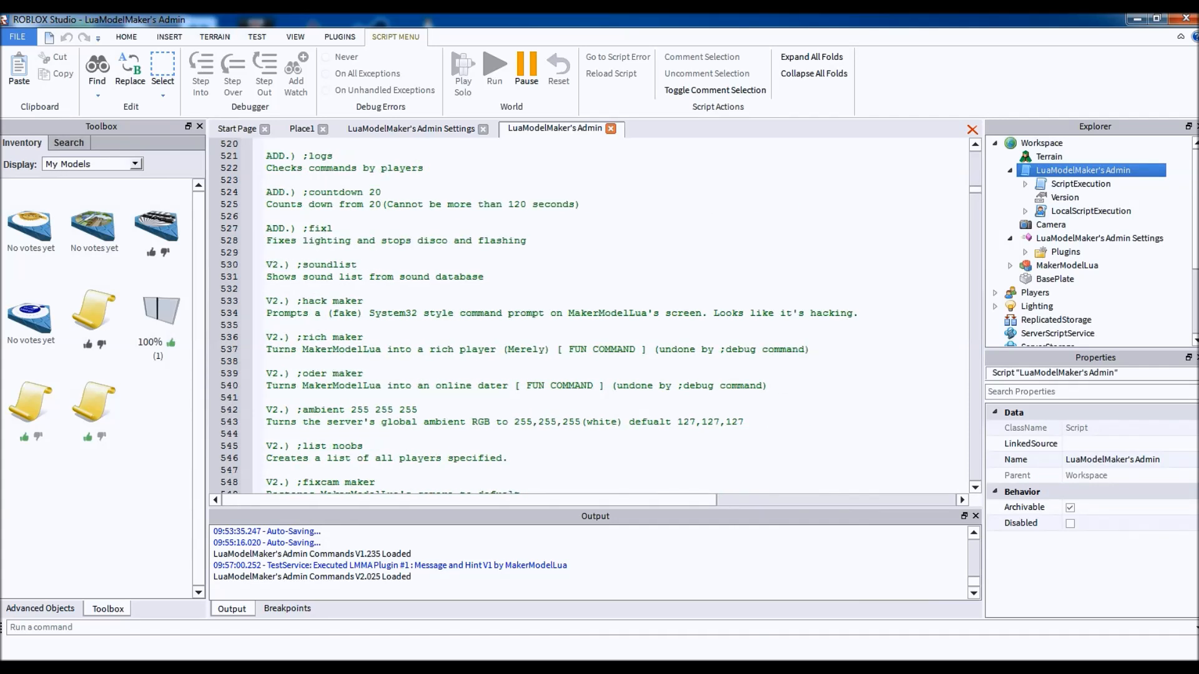
{"action": "double_click", "coordinate": [329, 265]}
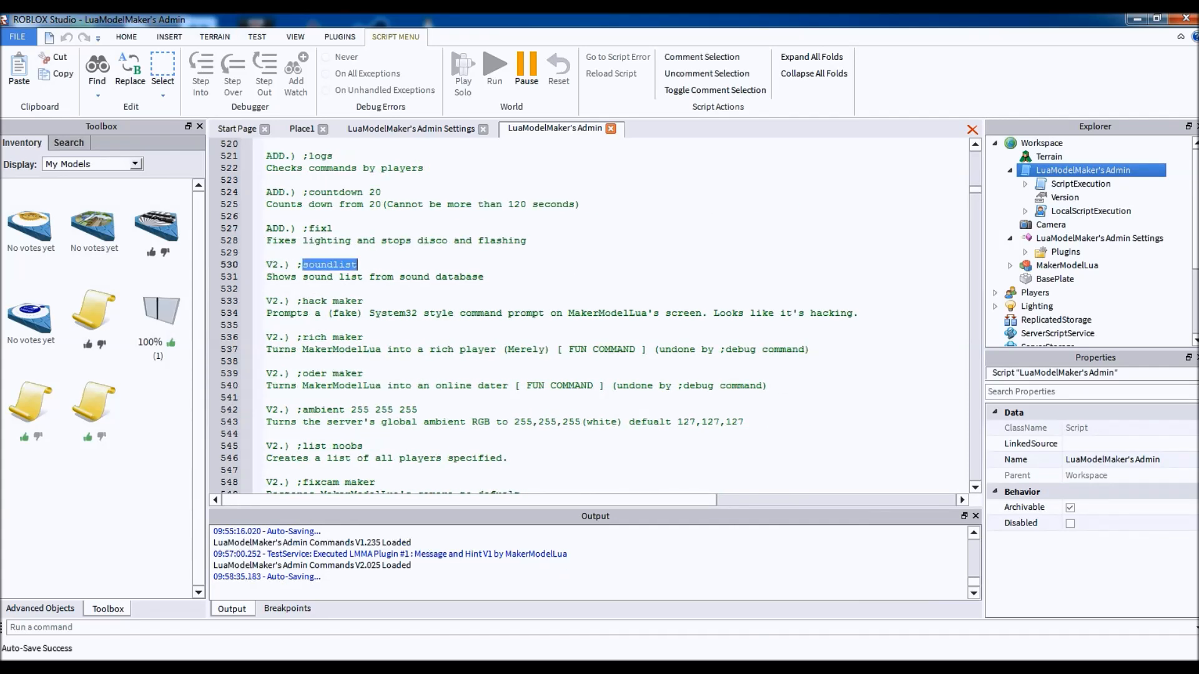
{"action": "double_click", "coordinate": [314, 373]}
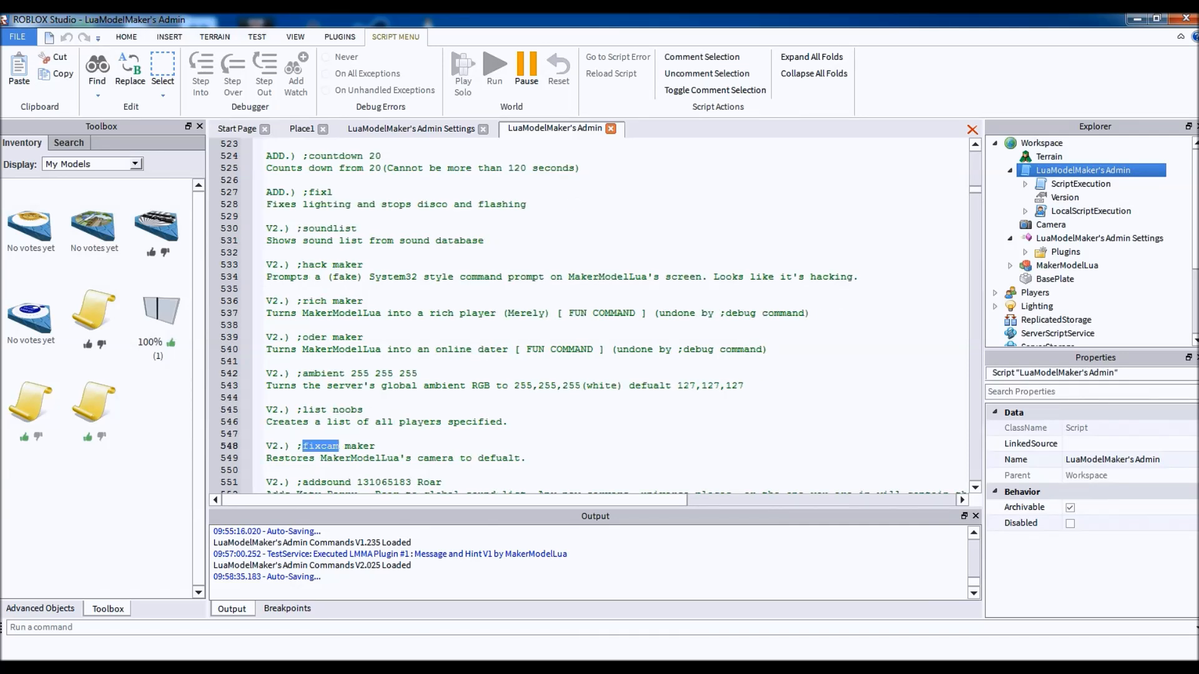
{"action": "scroll", "scroll_direction": "down", "scroll_amount": 3}
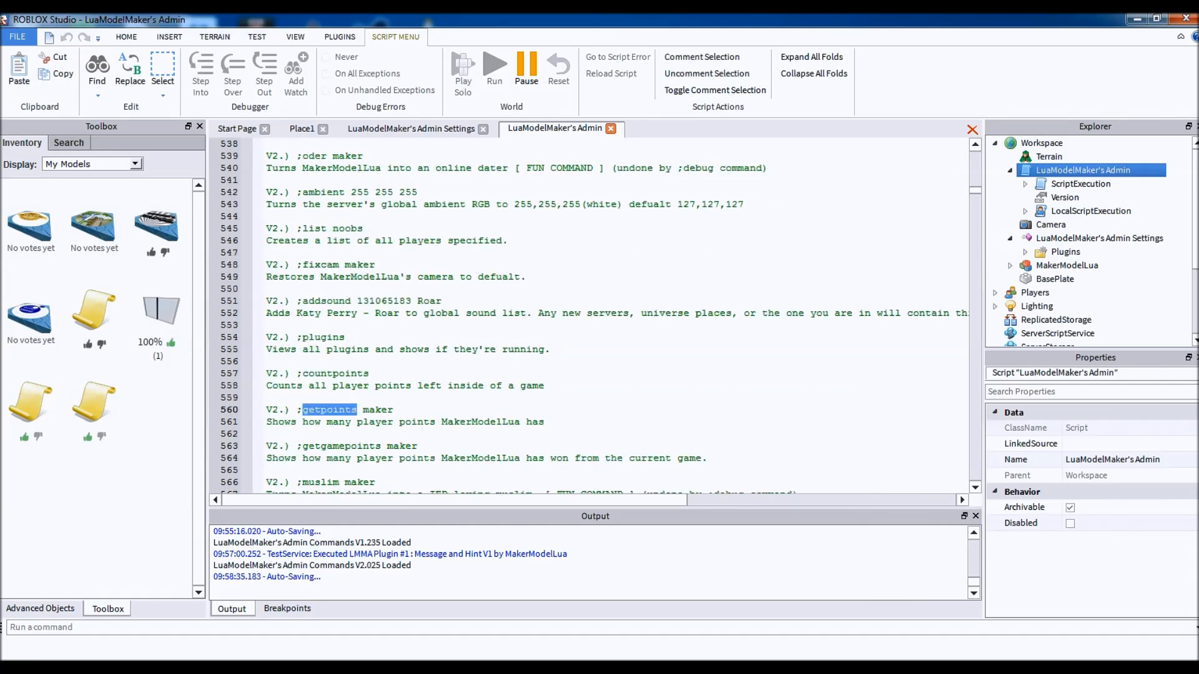
{"action": "scroll", "scroll_direction": "down", "scroll_amount": 3}
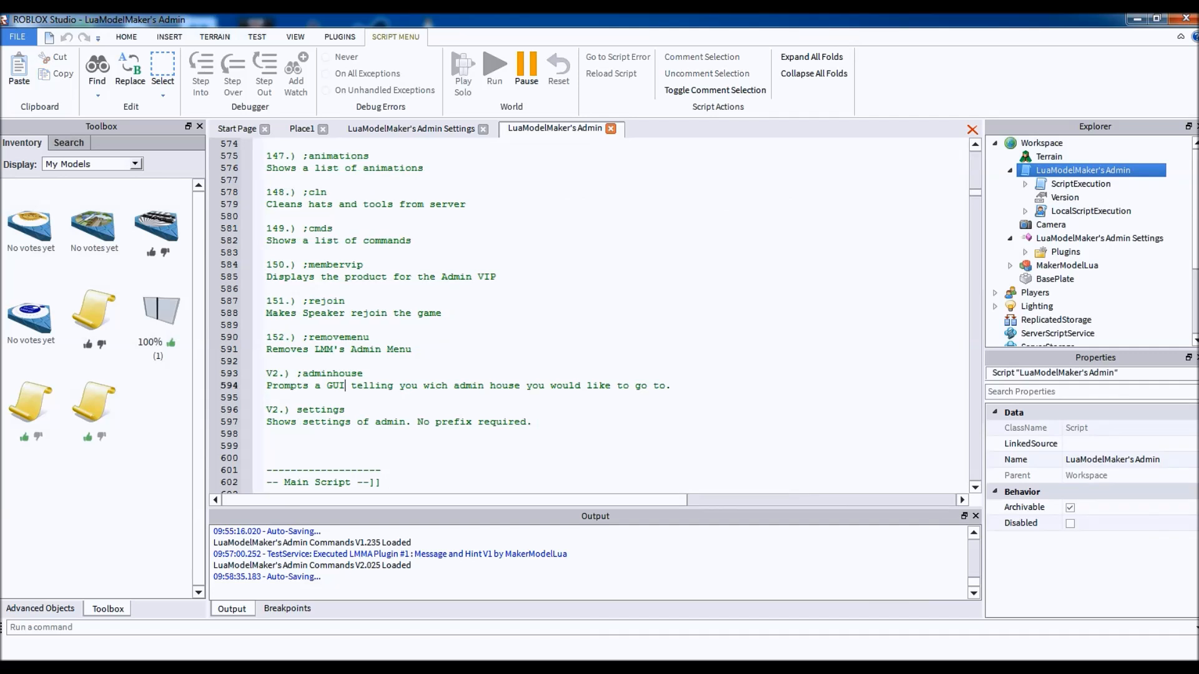
{"action": "double_click", "coordinate": [320, 409]}
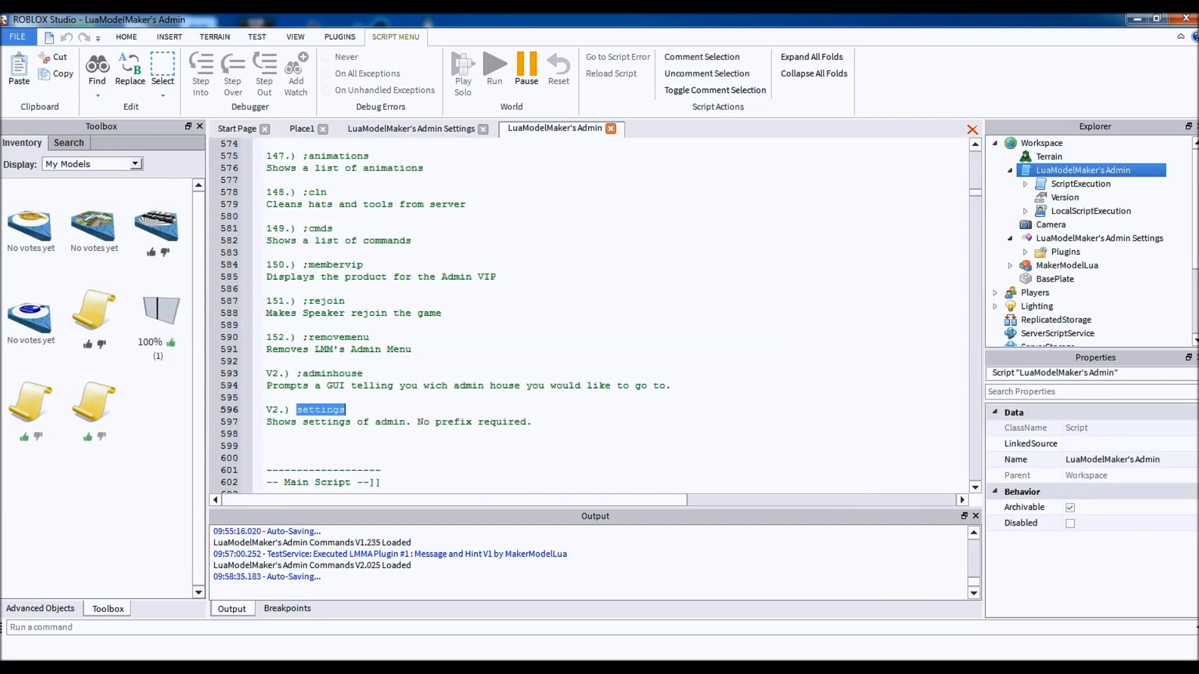
{"action": "scroll", "scroll_direction": "down", "scroll_amount": 3}
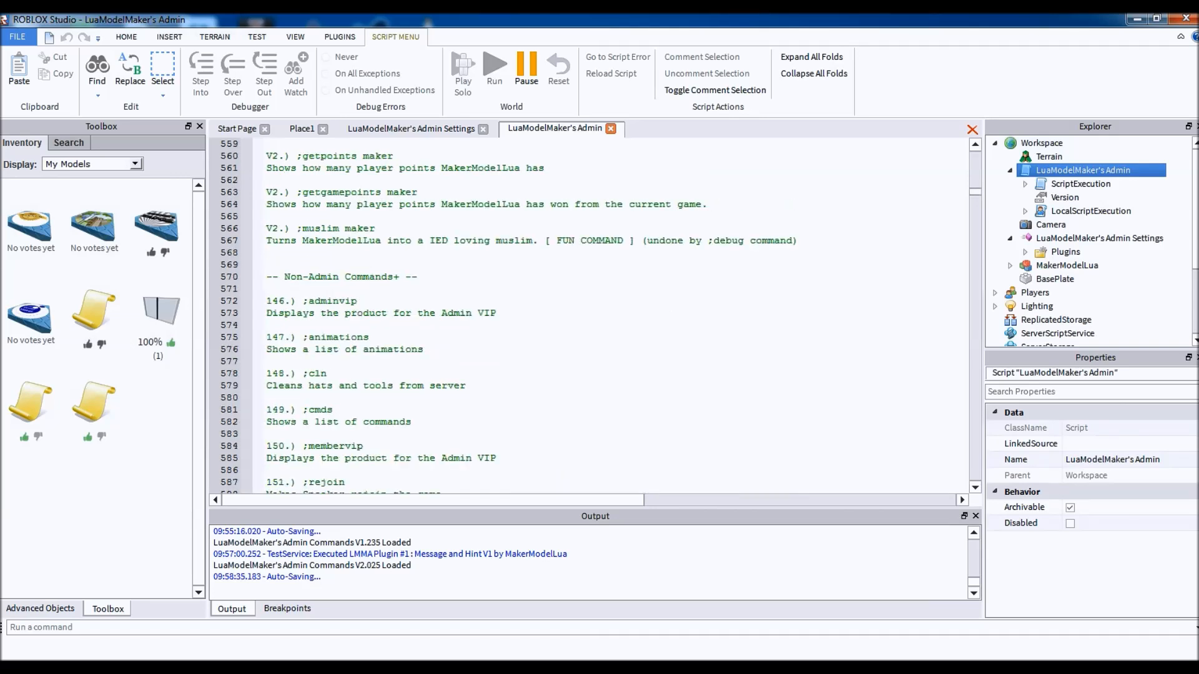
Expand Admin Settings > Plugins, open the Message and Hint and Plugin Template scripts, return to Place1.
{"action": "left_click", "coordinate": [301, 127]}
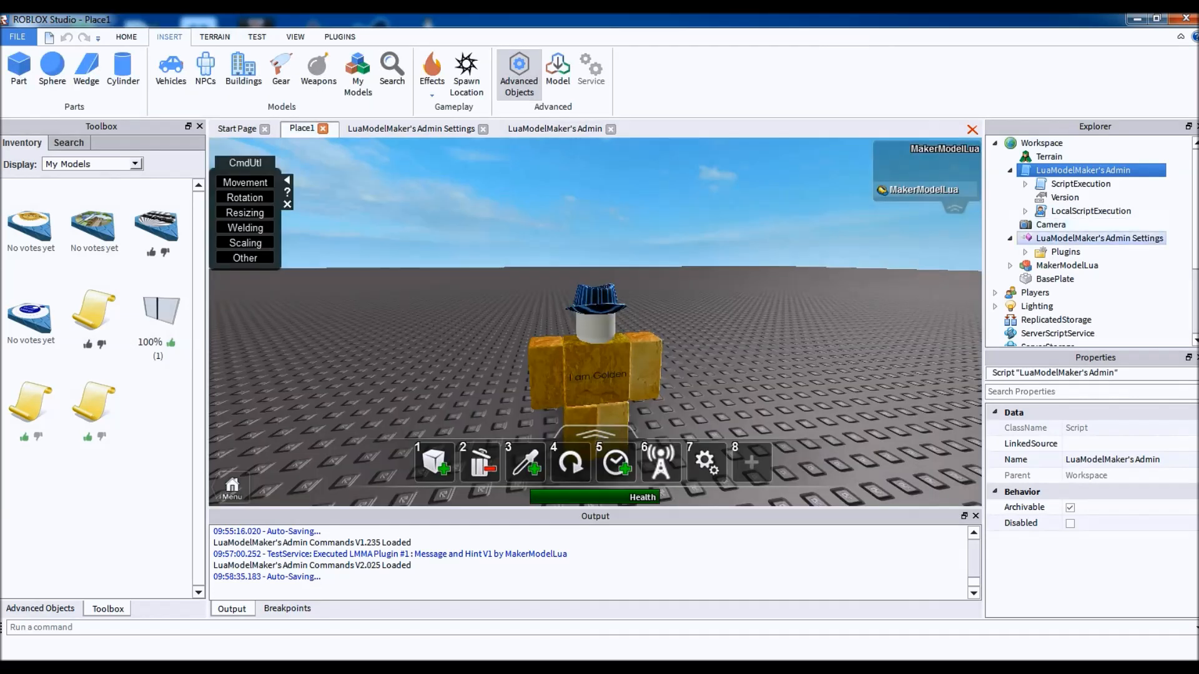
{"action": "left_click", "coordinate": [1065, 251]}
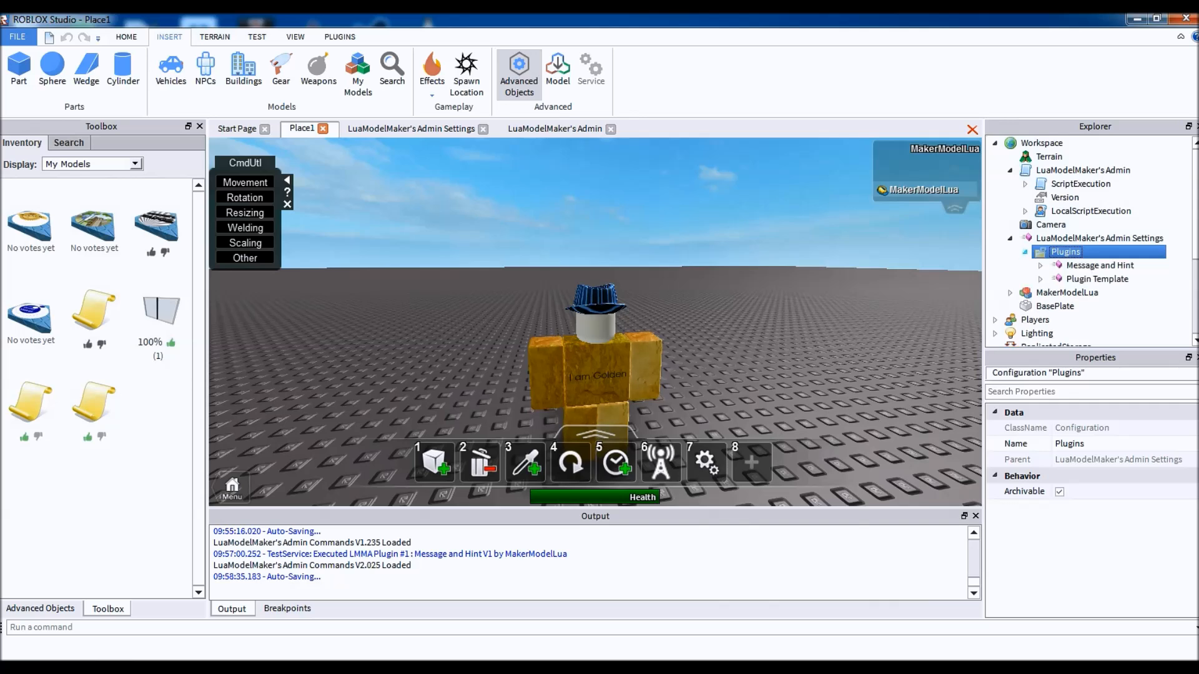
{"action": "double_click", "coordinate": [1100, 265]}
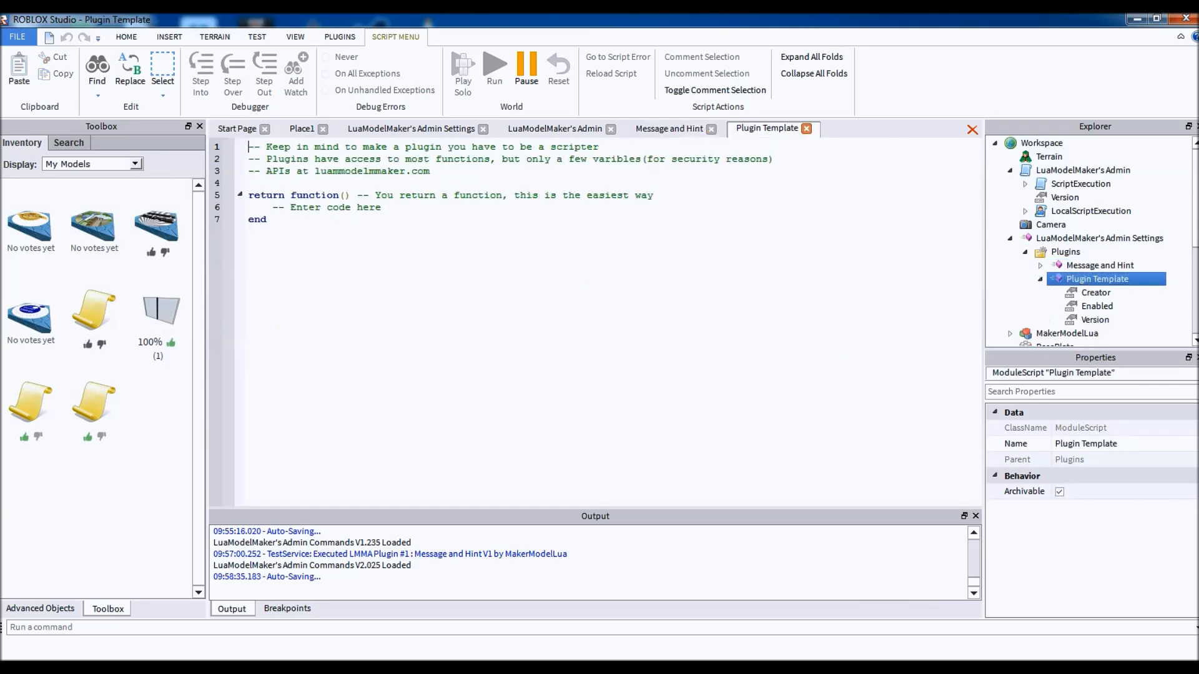
{"action": "left_click", "coordinate": [301, 128]}
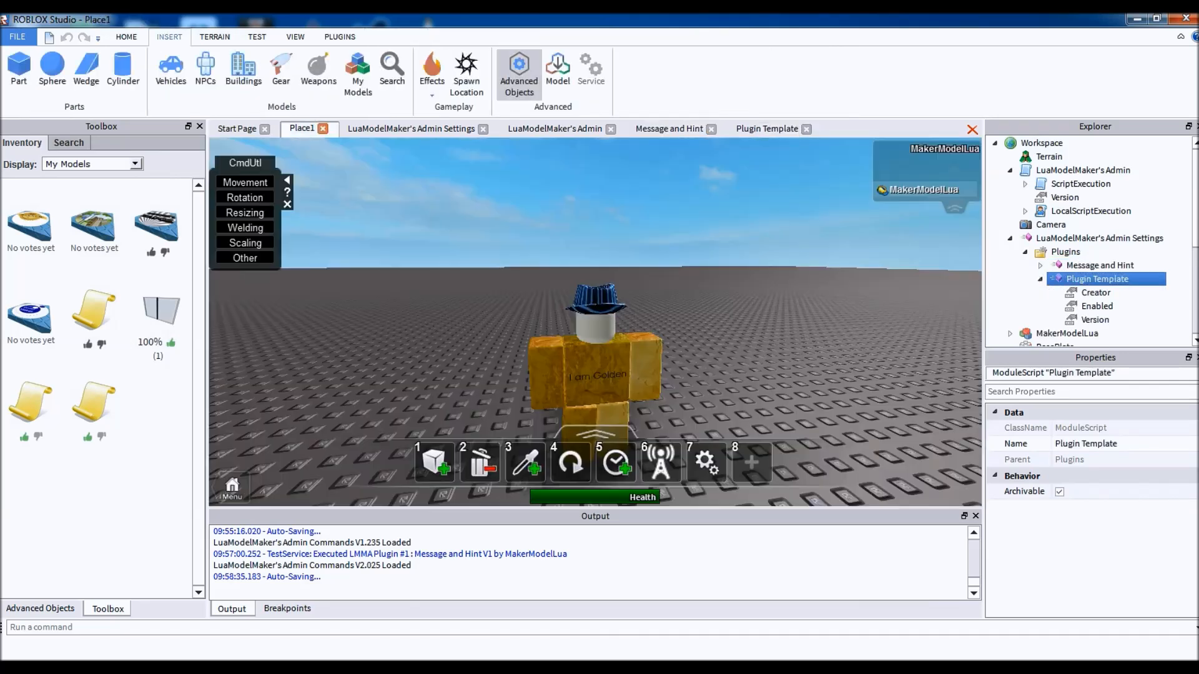